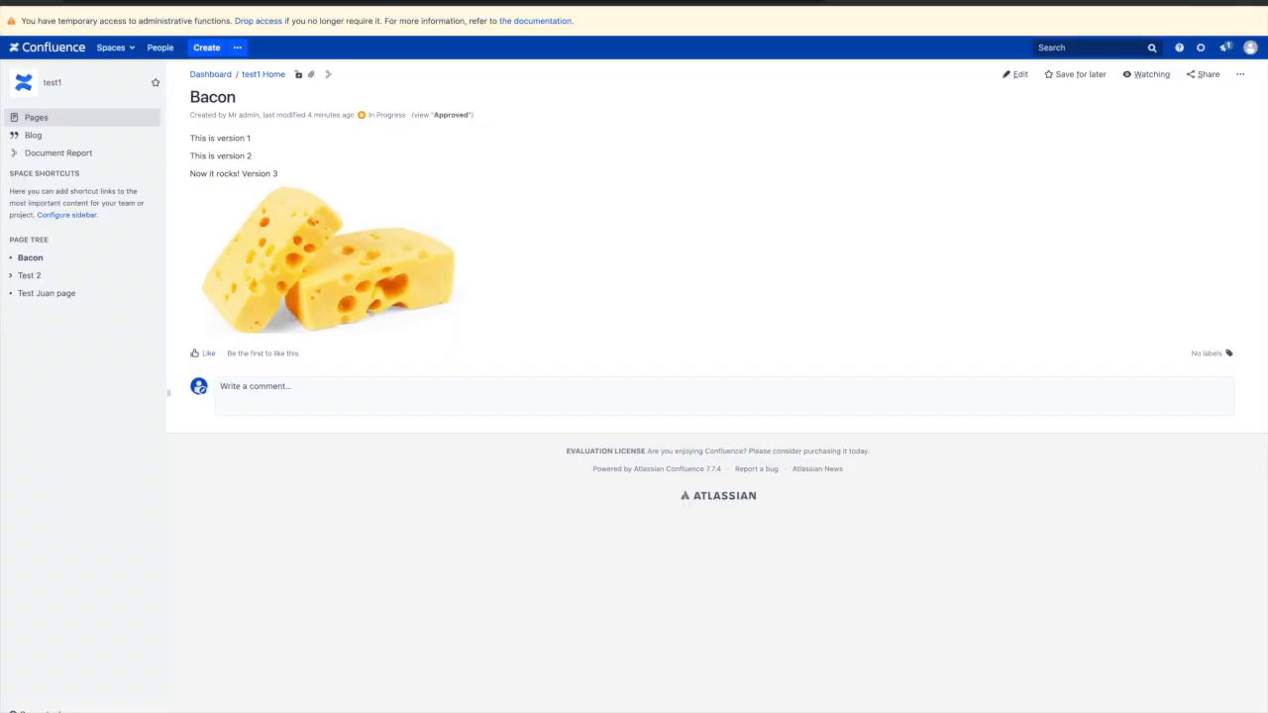
pyautogui.moveTo(1240, 76)
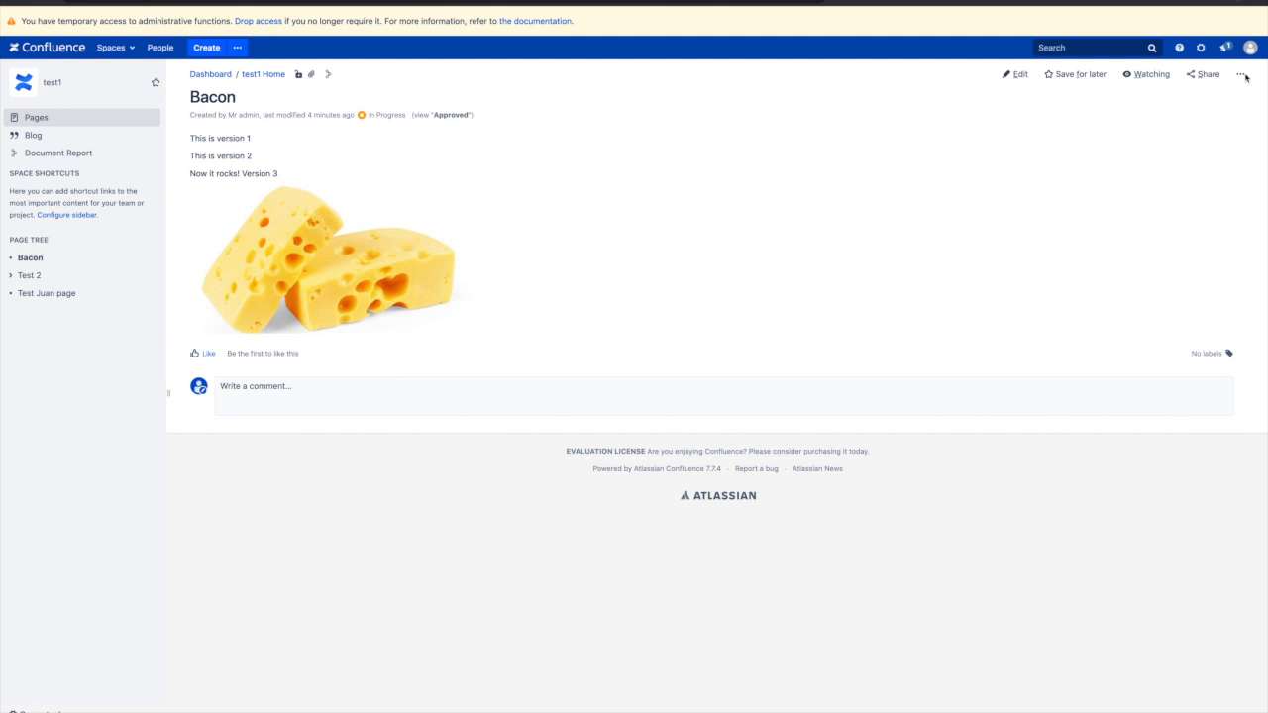
# Step: Review the Bacon page's version history and approval activity, then move to the Space Directory
pyautogui.click(1240, 76)
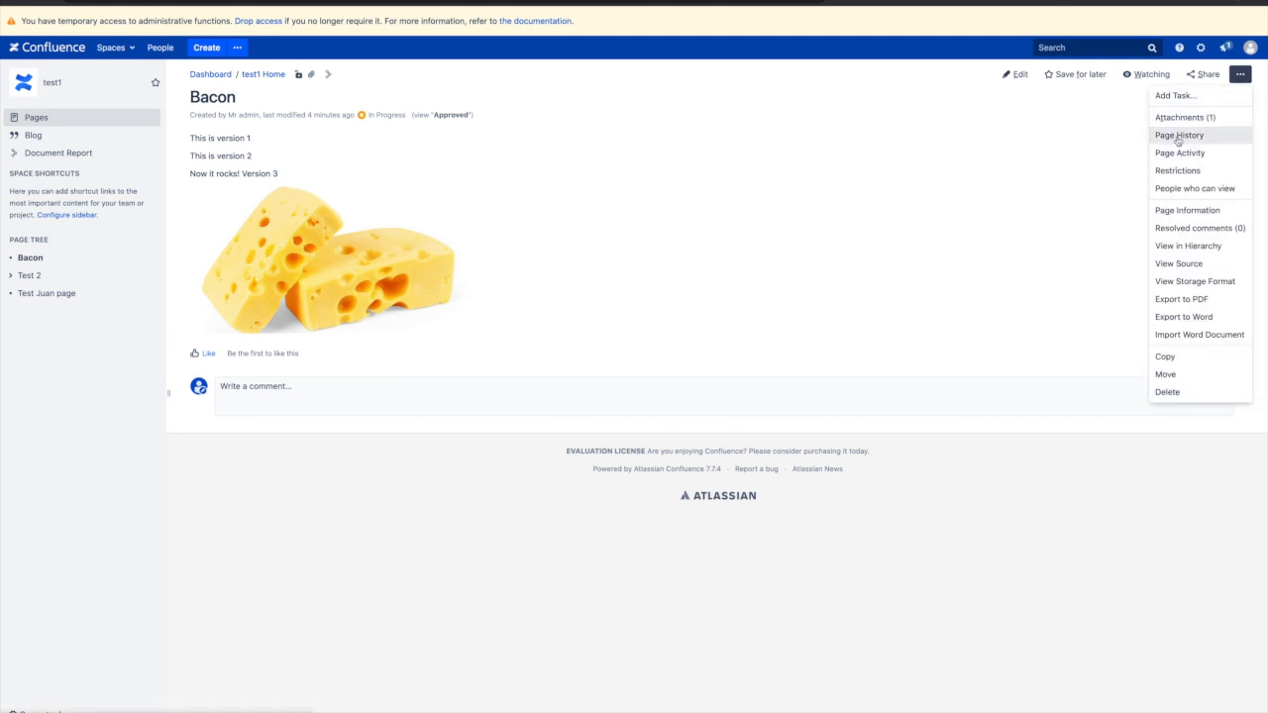
pyautogui.click(1179, 135)
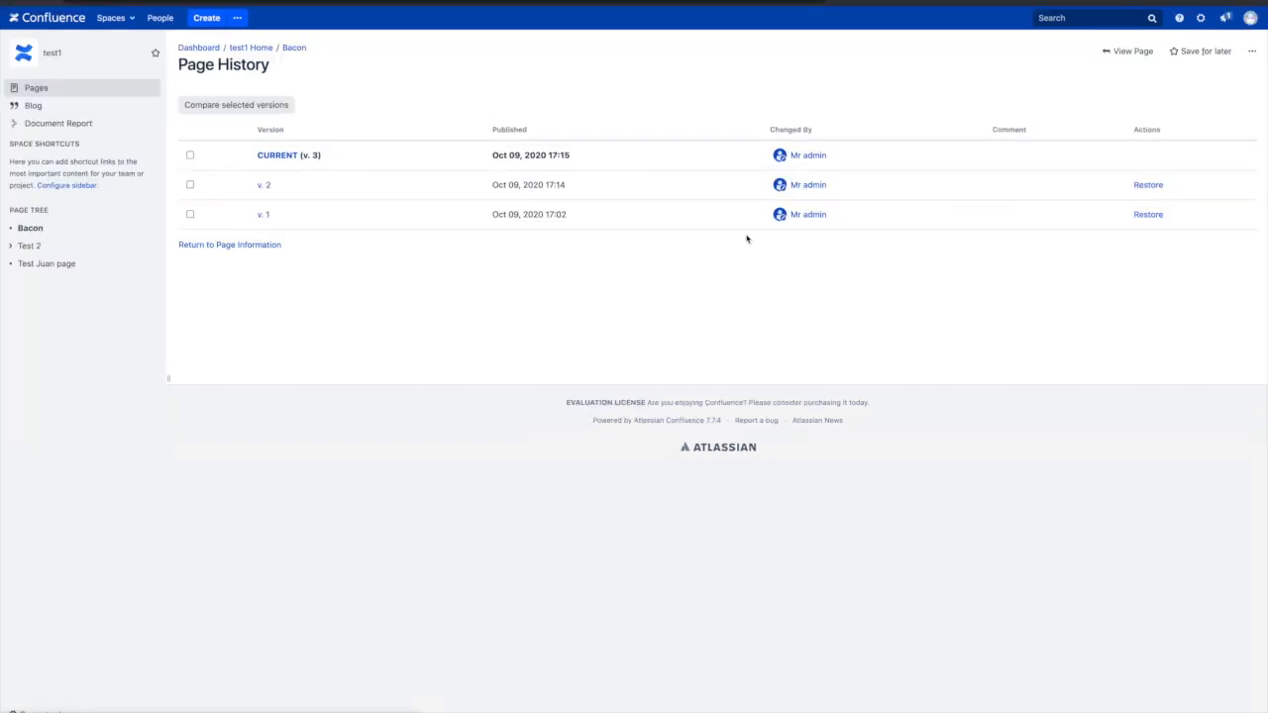
pyautogui.click(1252, 52)
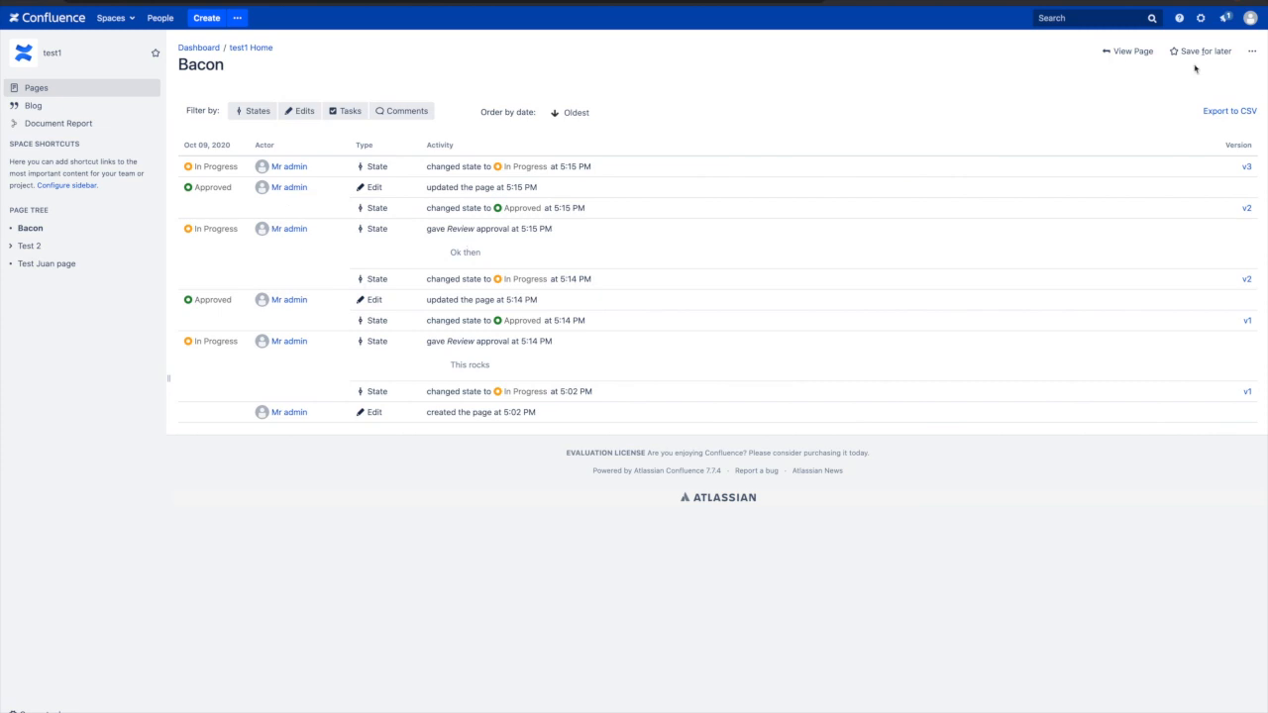
pyautogui.click(1131, 51)
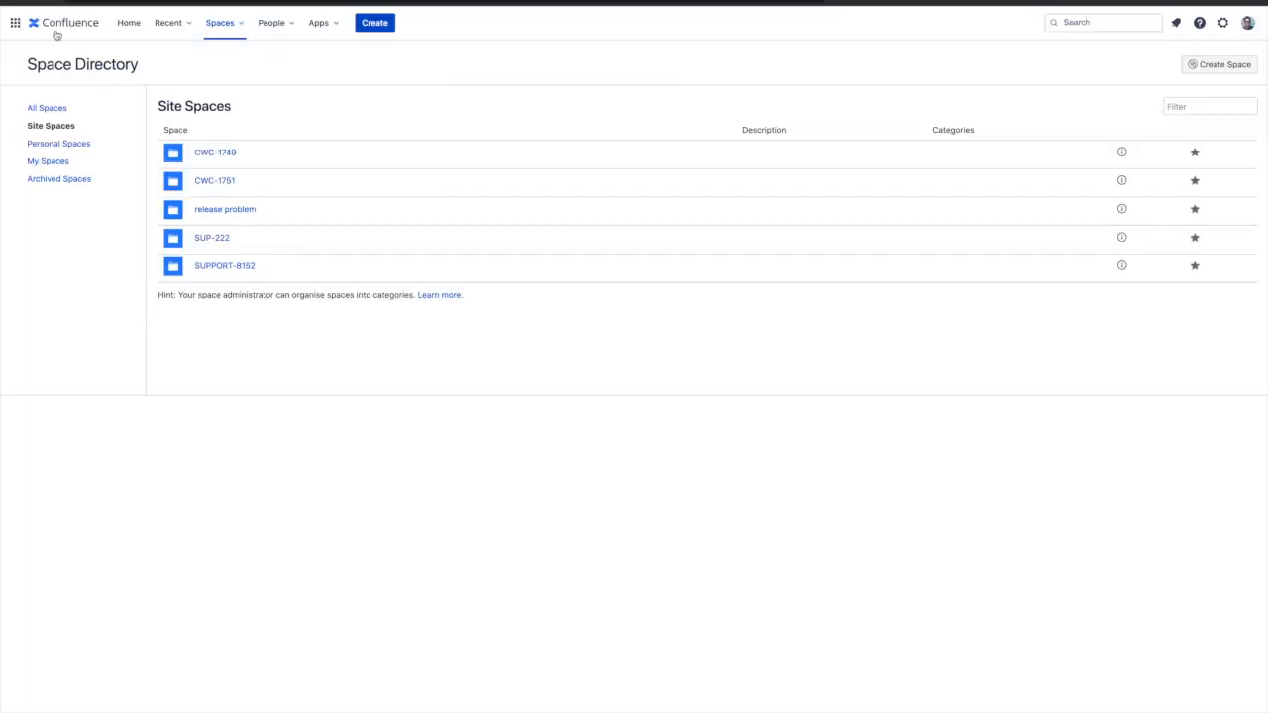
pyautogui.moveTo(309, 158)
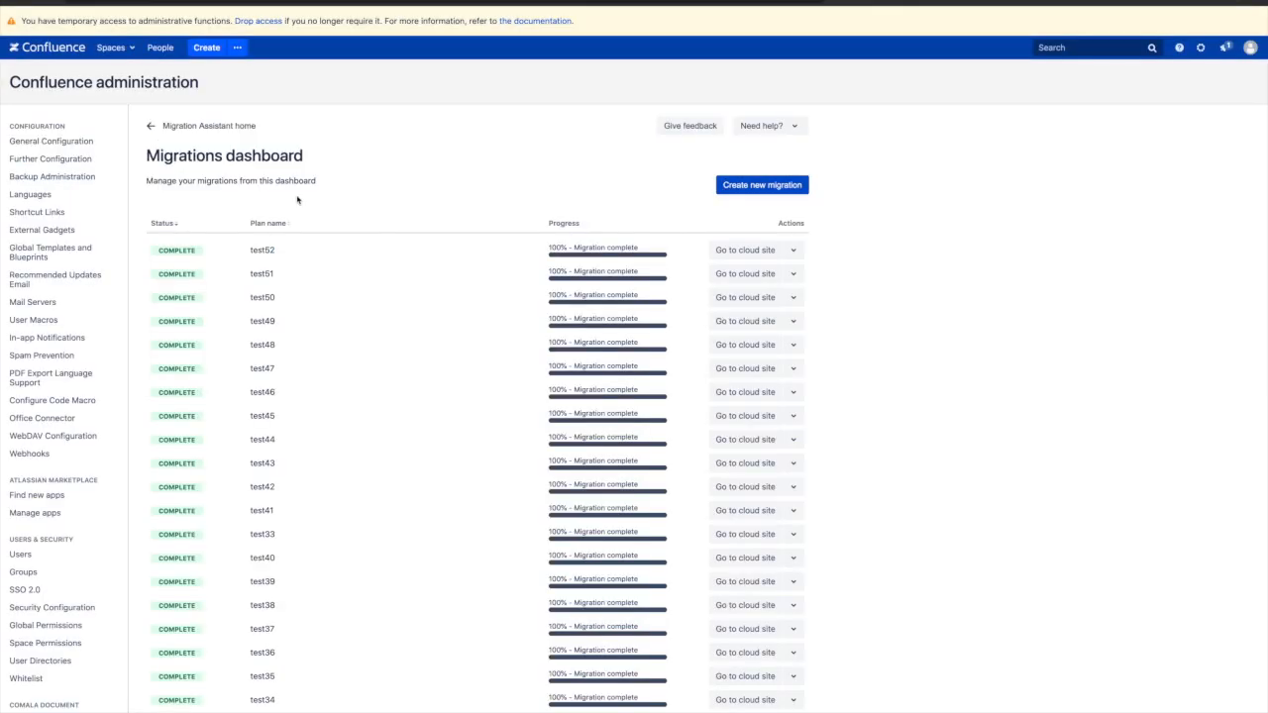
# Step: Start a new migration named 'test', then back out and close it without connecting
pyautogui.click(761, 184)
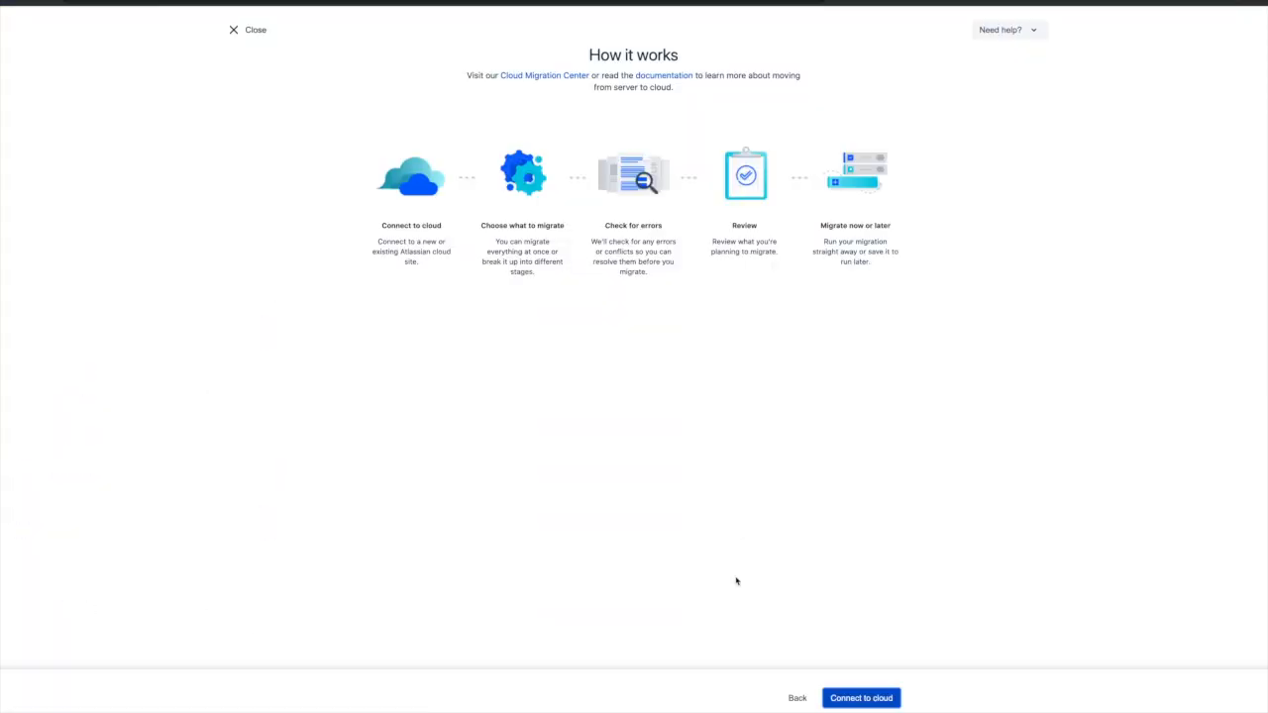
pyautogui.click(860, 697)
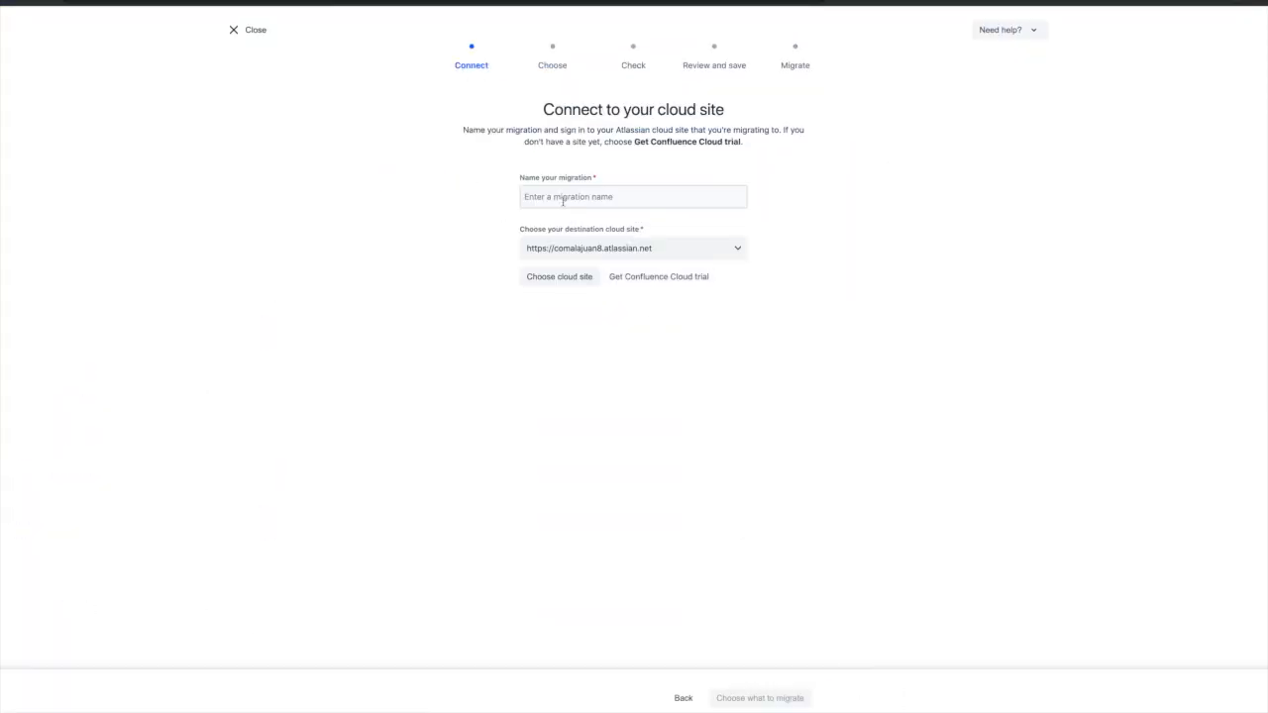
pyautogui.write('test53')
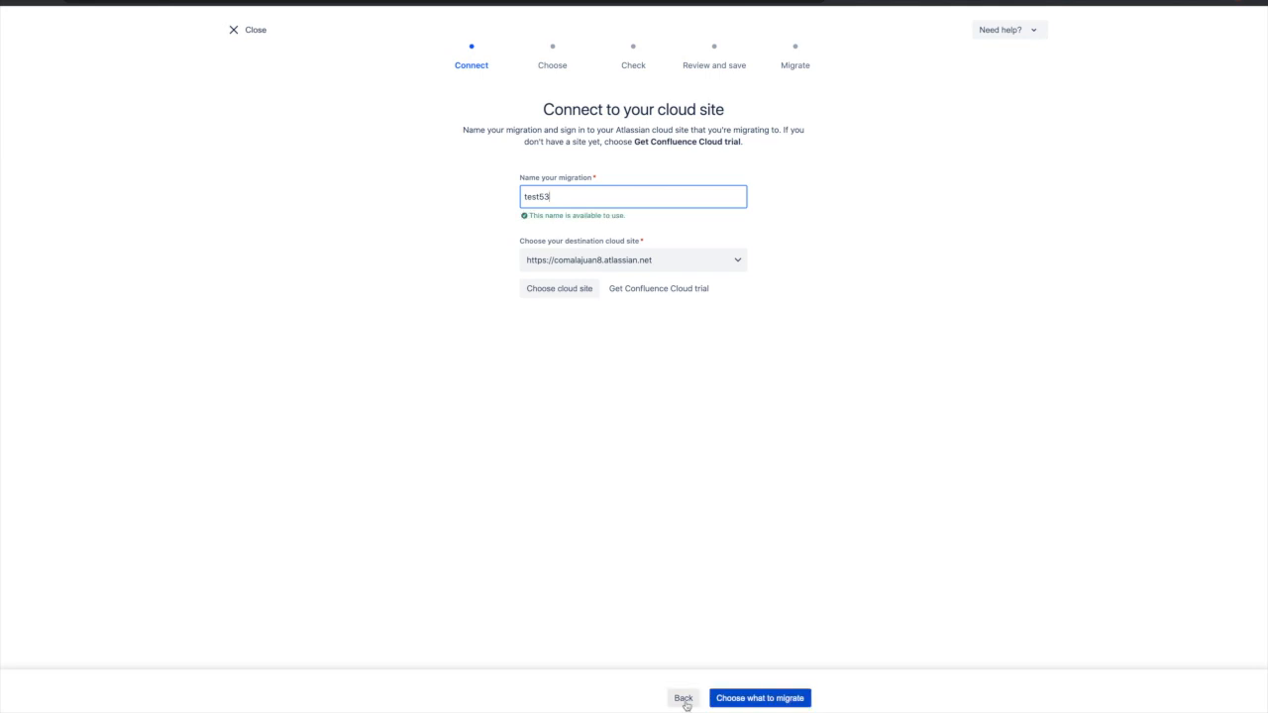
pyautogui.click(684, 698)
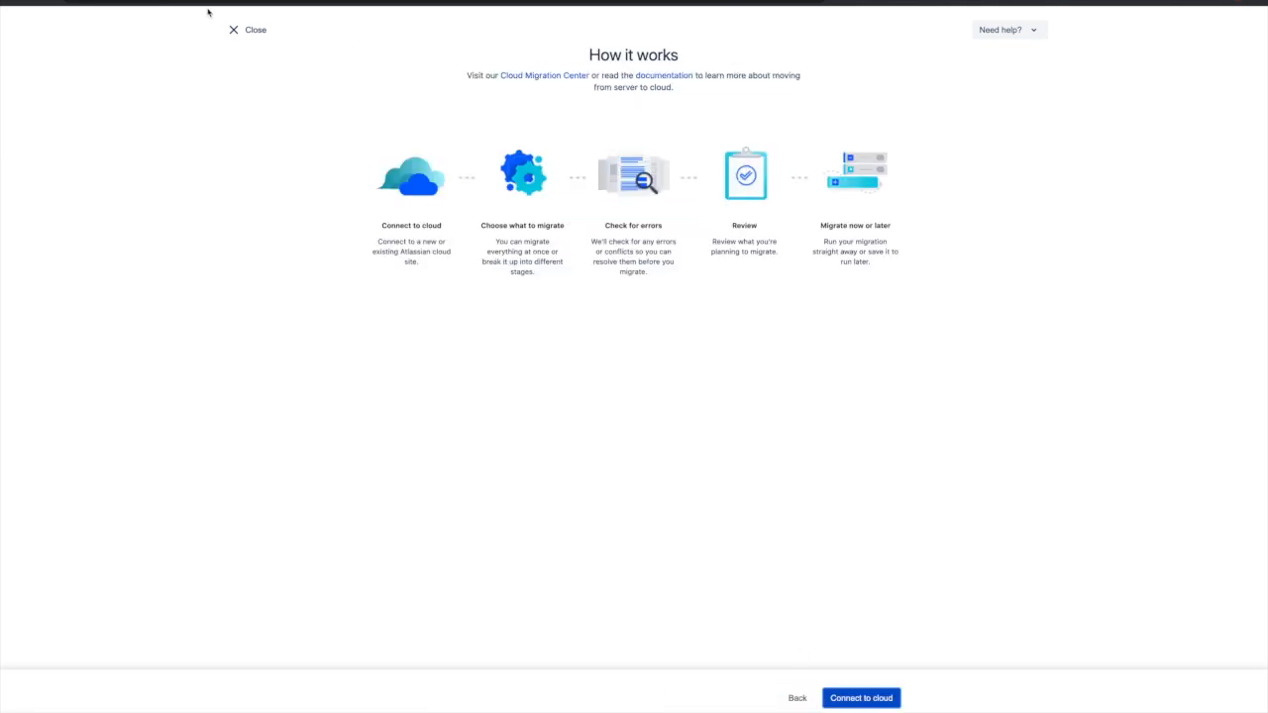
pyautogui.click(254, 30)
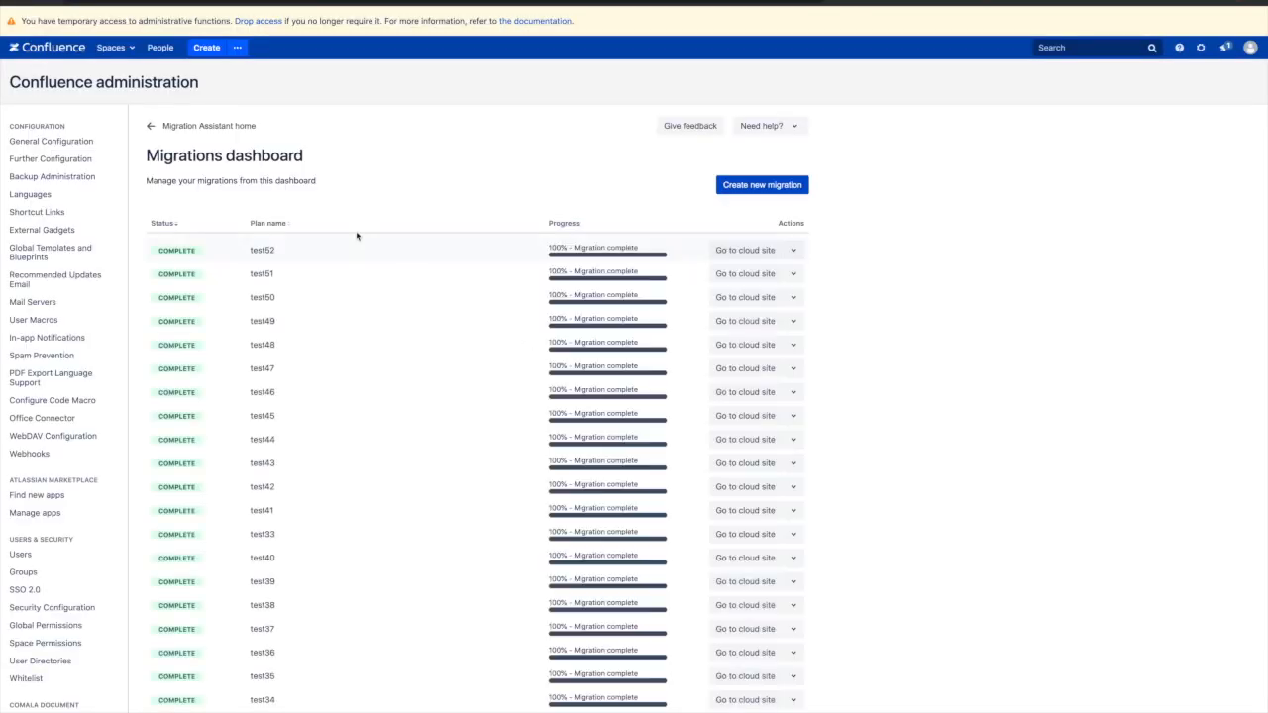
# Step: Assess installed apps for migration and read the Comala Migrating to Confluence Cloud guide
pyautogui.click(202, 126)
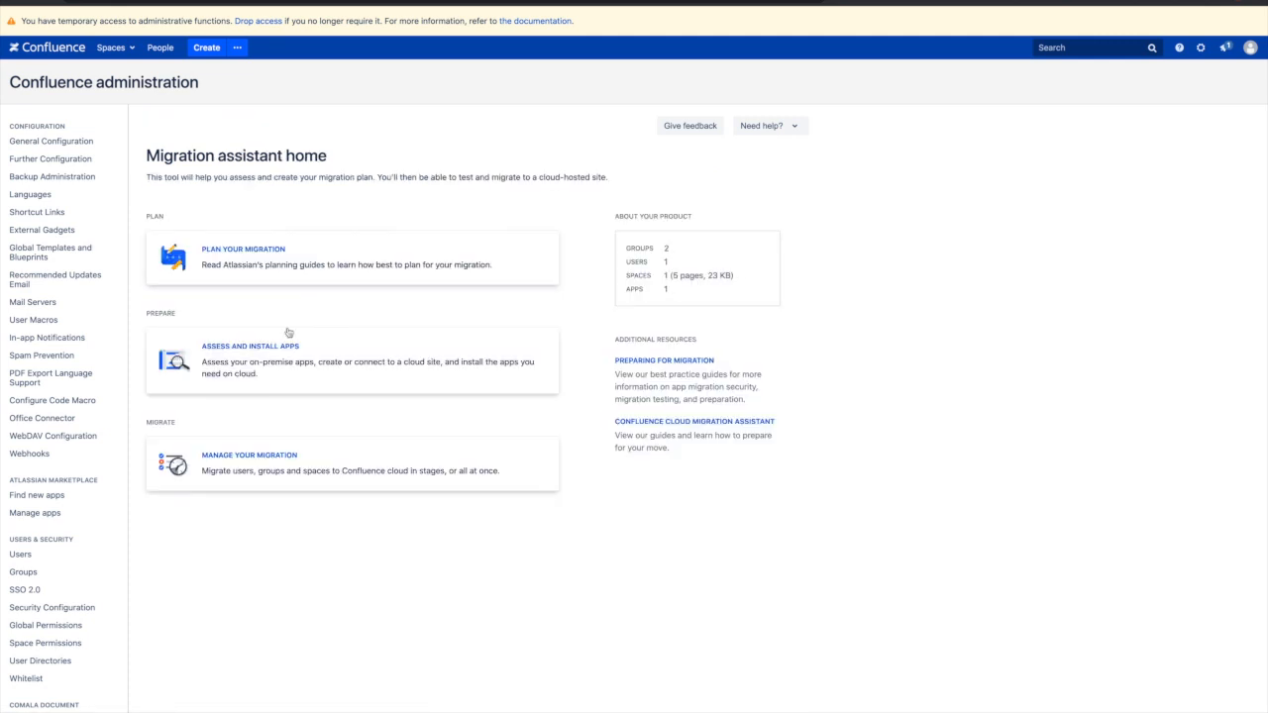
pyautogui.click(250, 345)
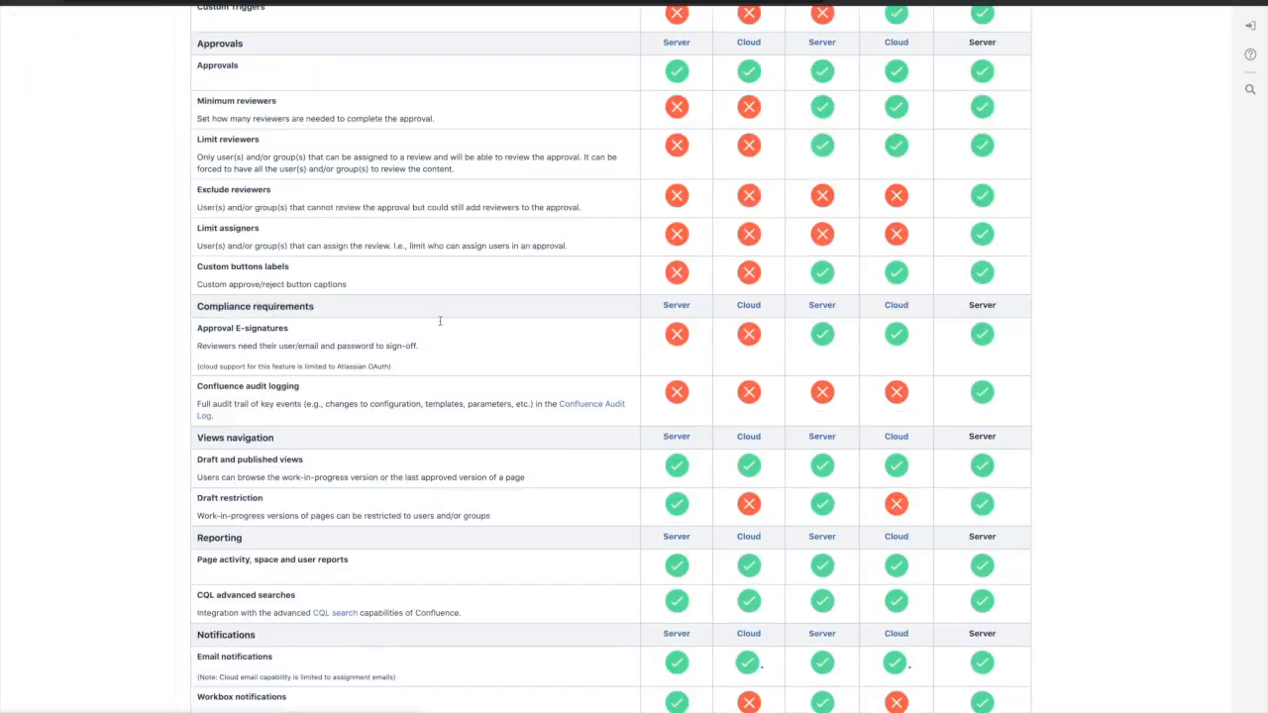
pyautogui.scroll(-3)
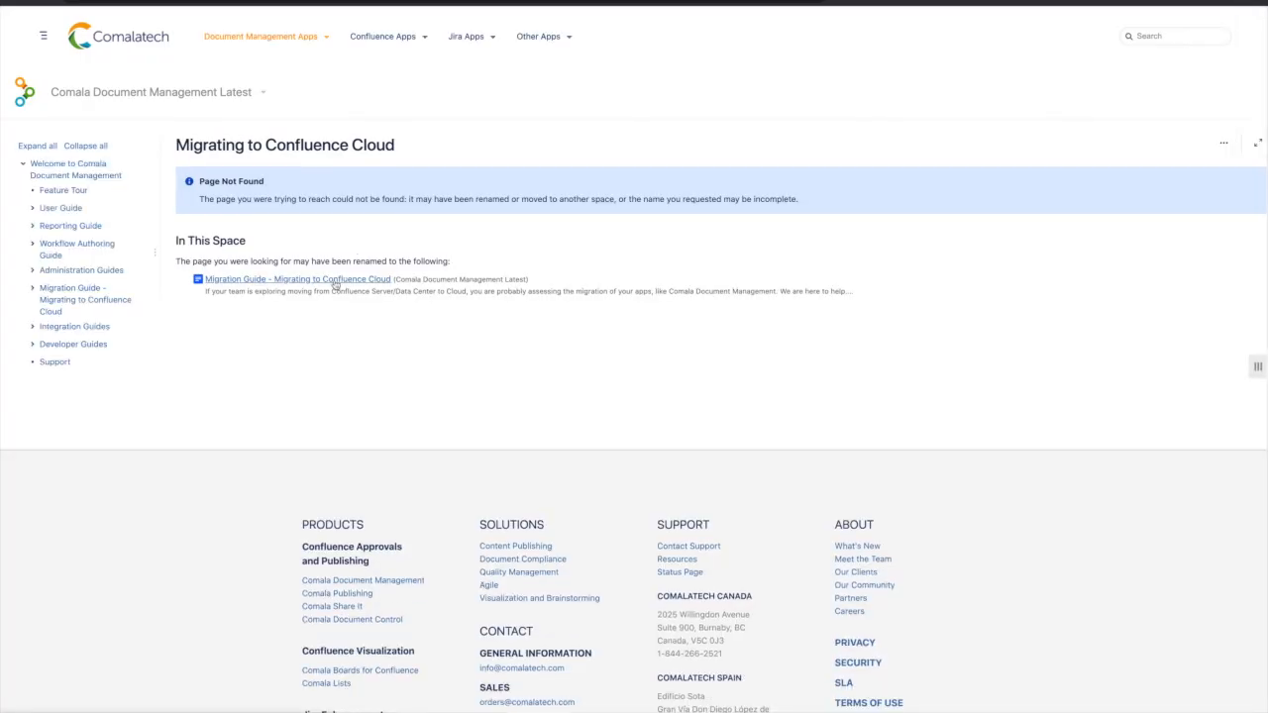
pyautogui.click(298, 278)
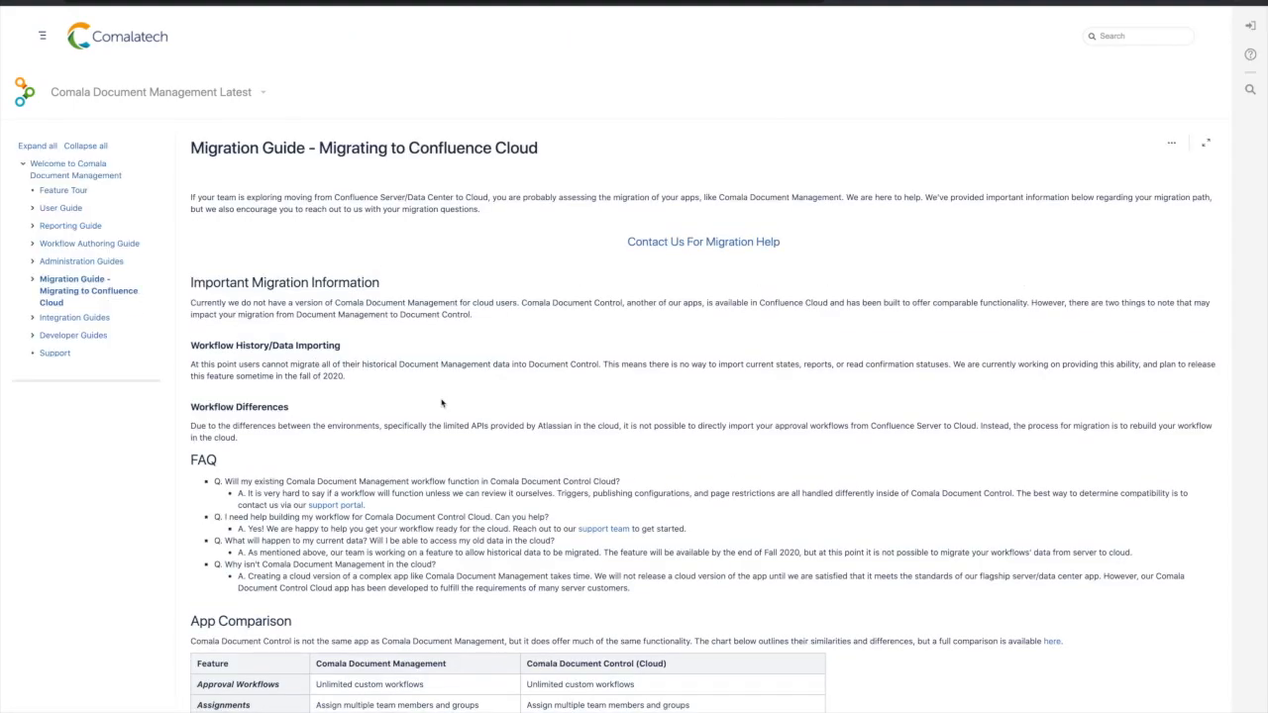
pyautogui.scroll(-3)
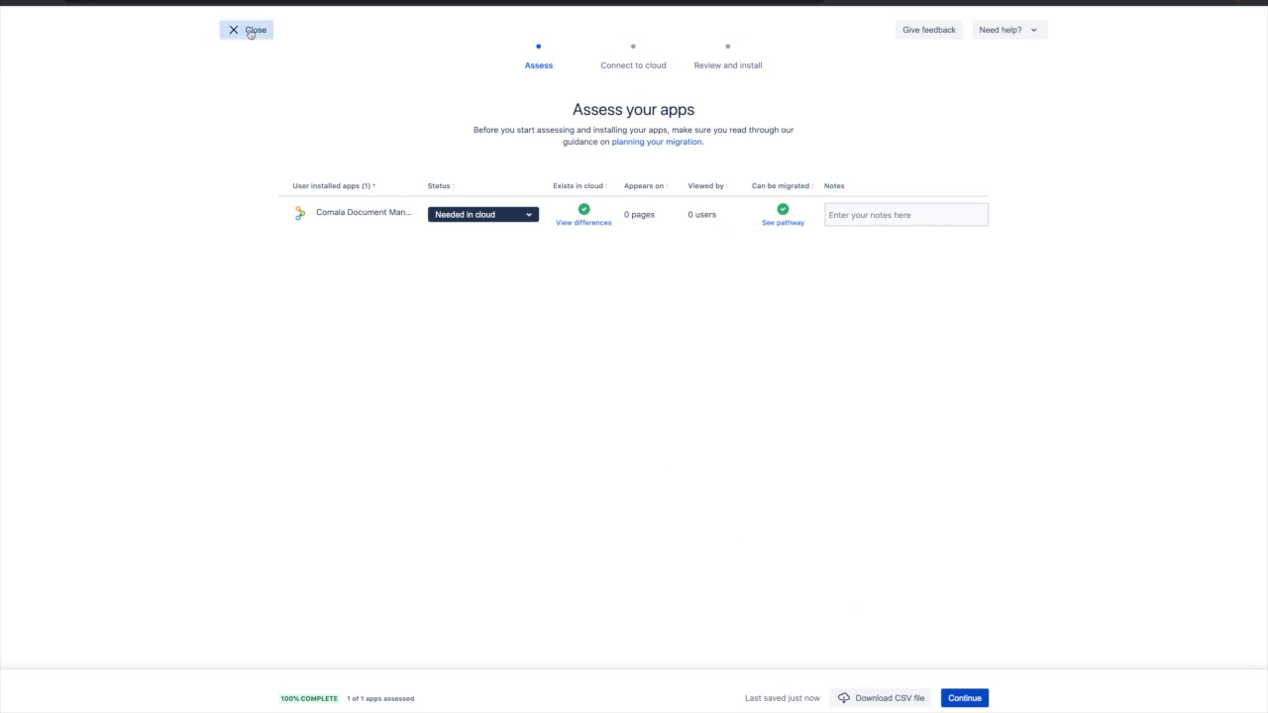
# Step: Begin a new migration, connect to the cloud site and reach the space selection
pyautogui.click(246, 30)
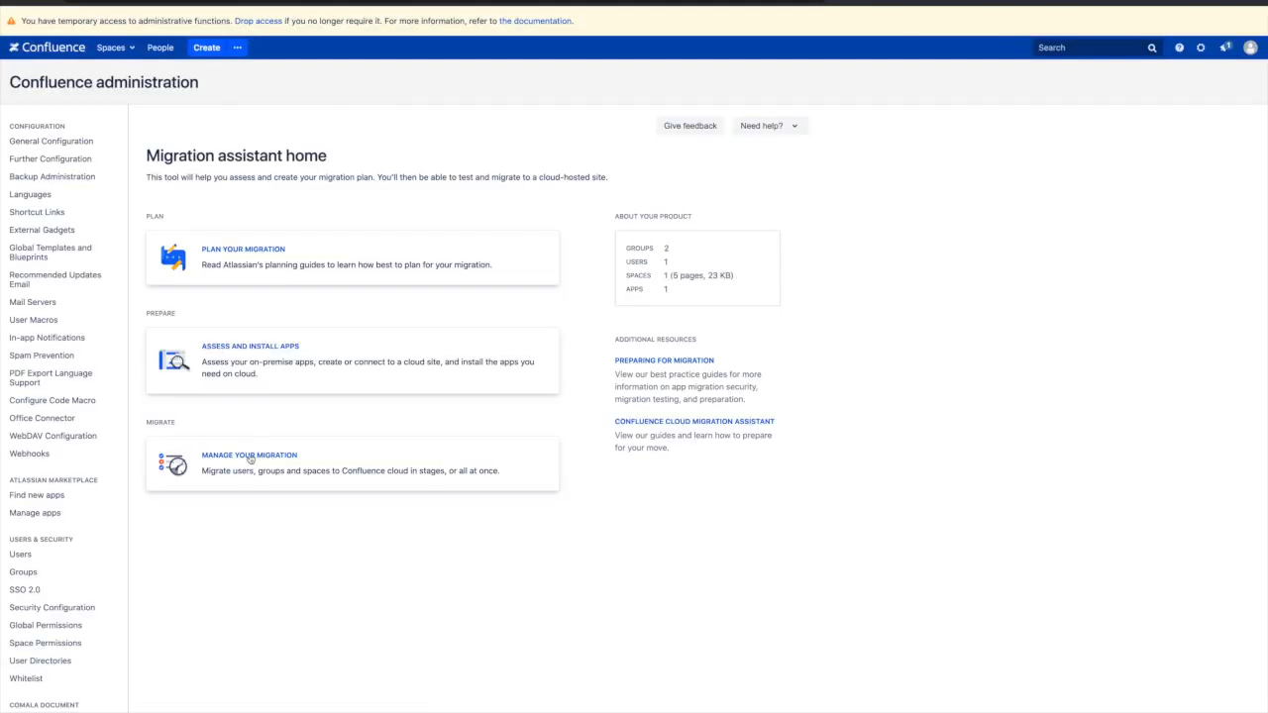
pyautogui.click(250, 454)
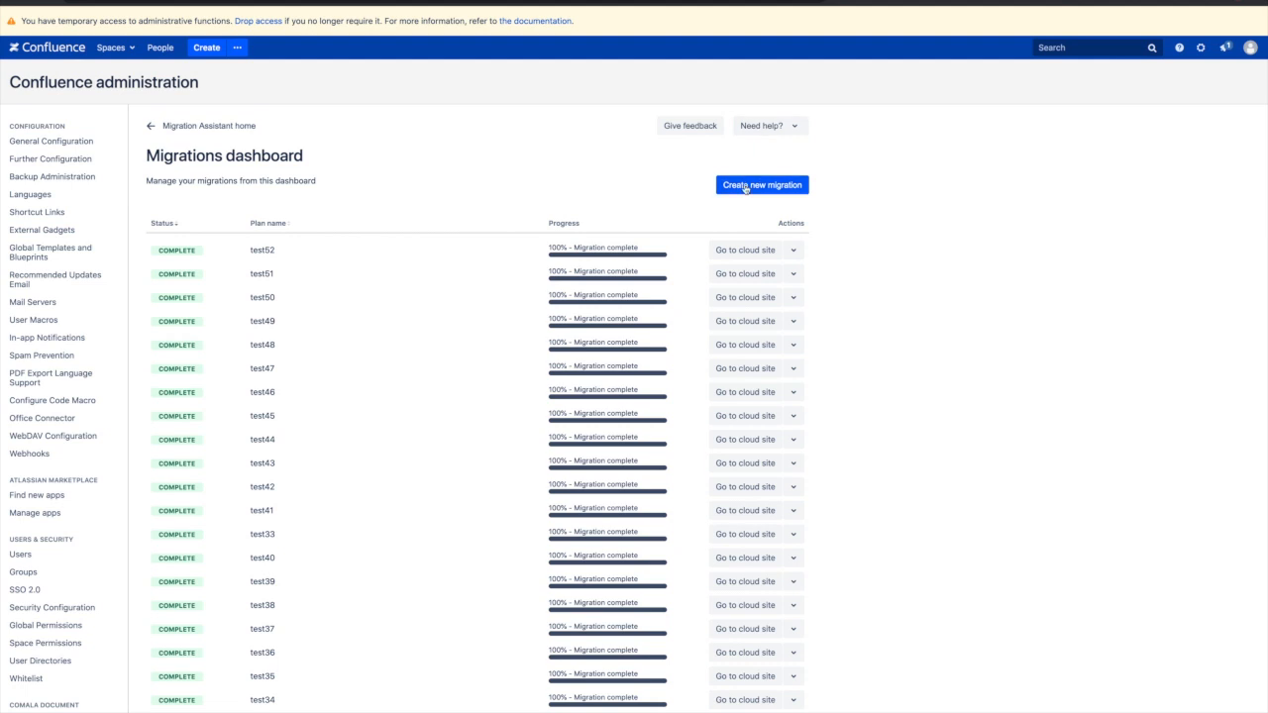
pyautogui.click(761, 186)
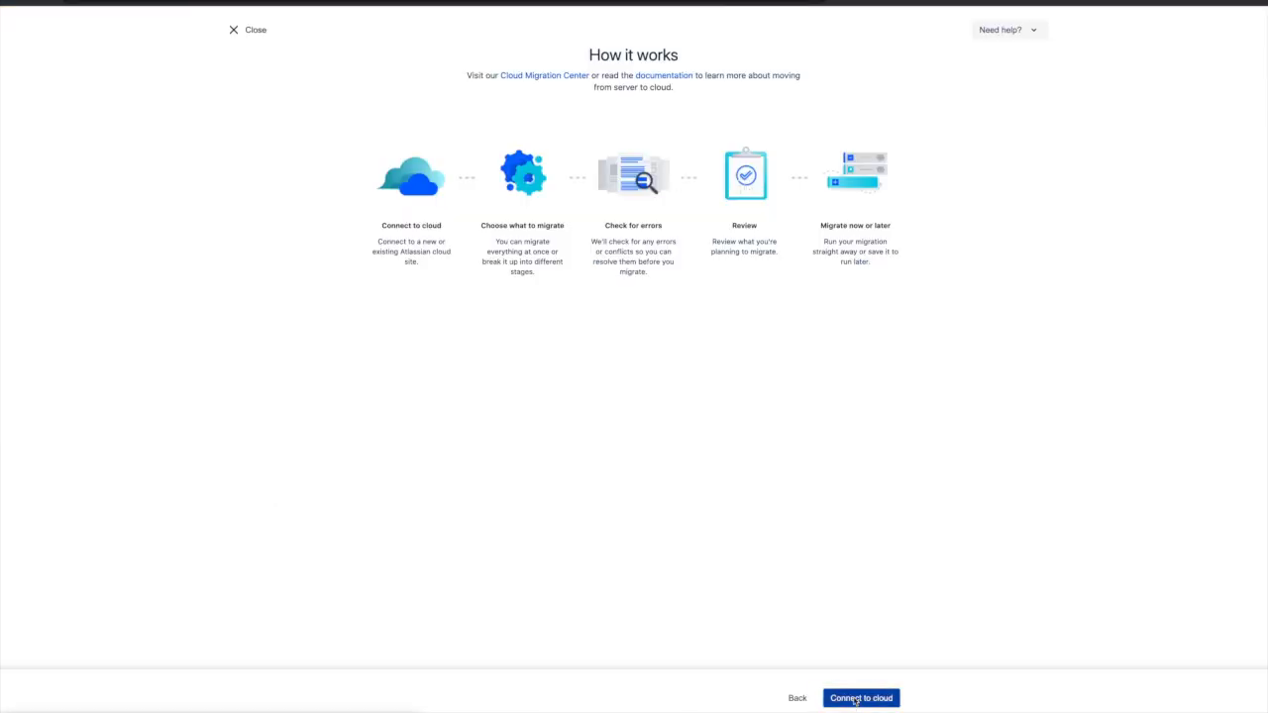
pyautogui.click(860, 697)
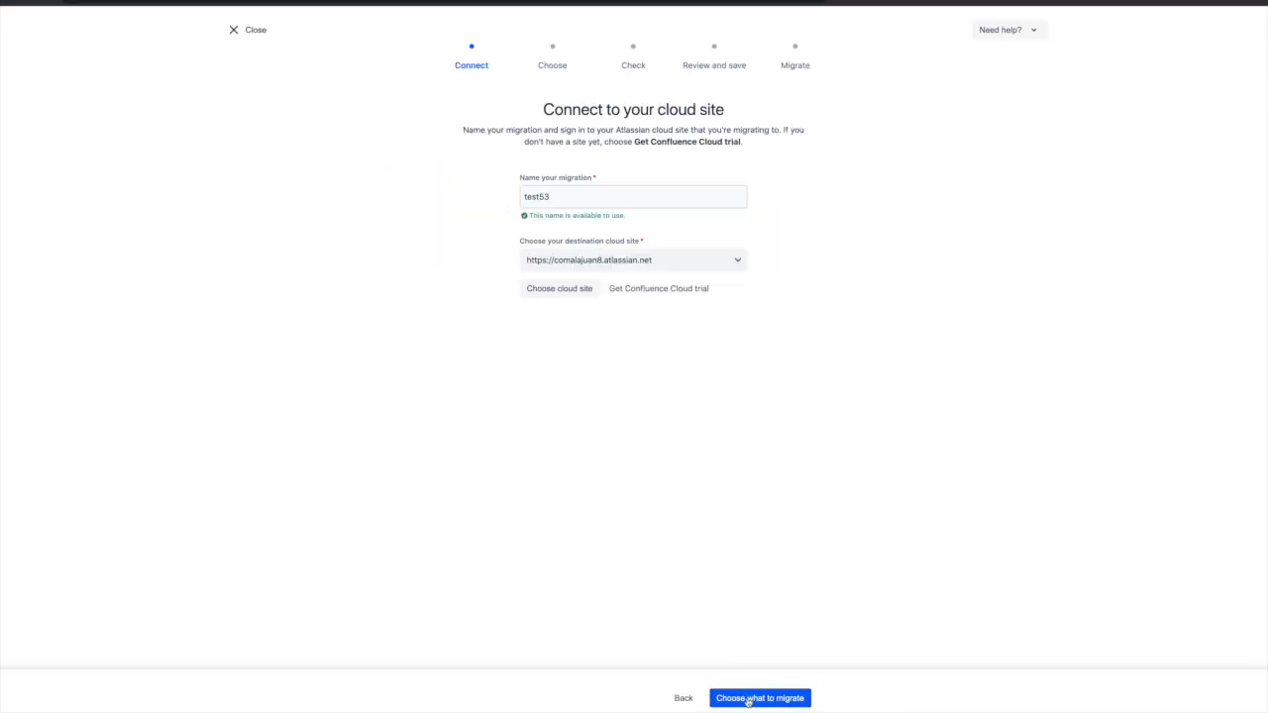
pyautogui.click(761, 697)
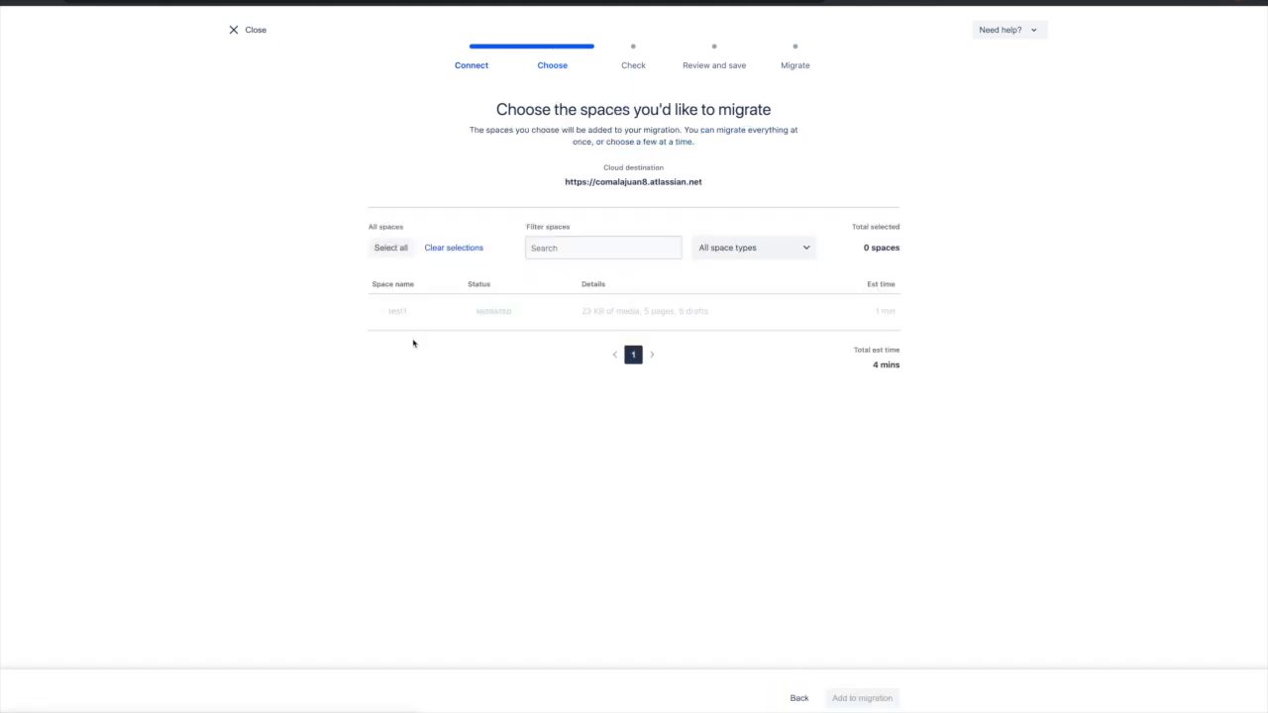
# Step: Add the test1 space to the migration, review it and run it now
pyautogui.click(379, 309)
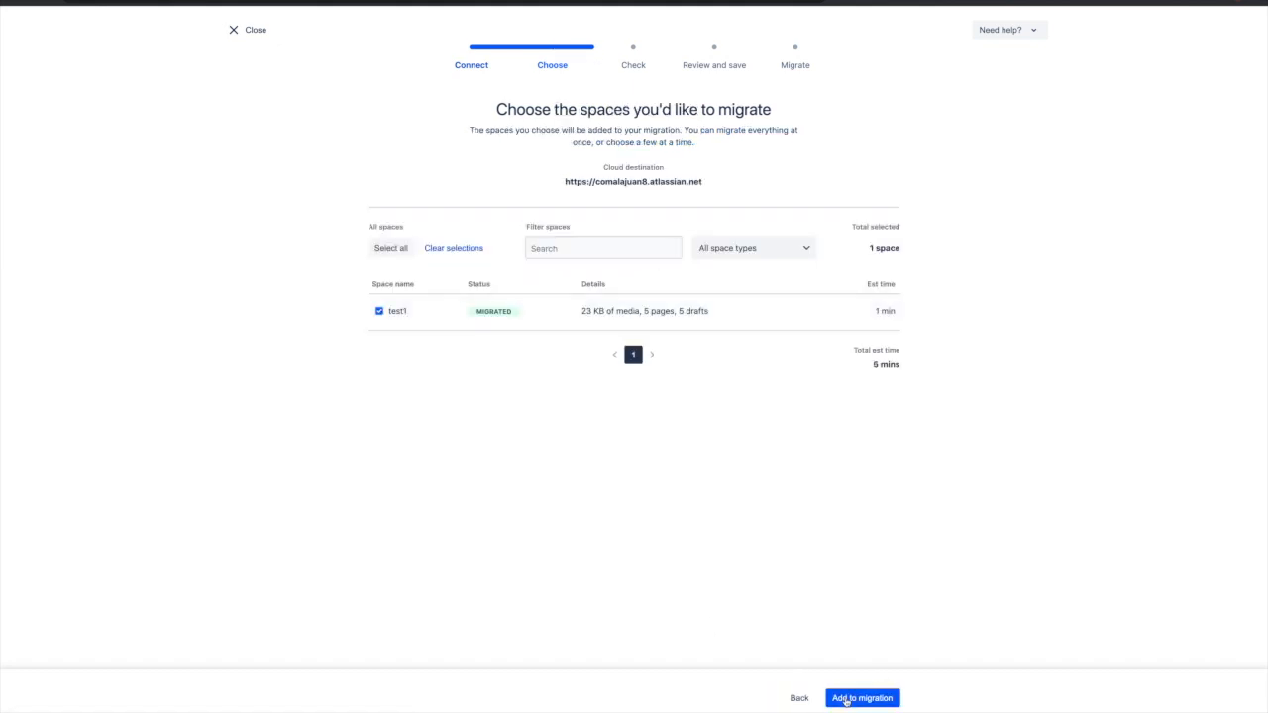
pyautogui.click(860, 697)
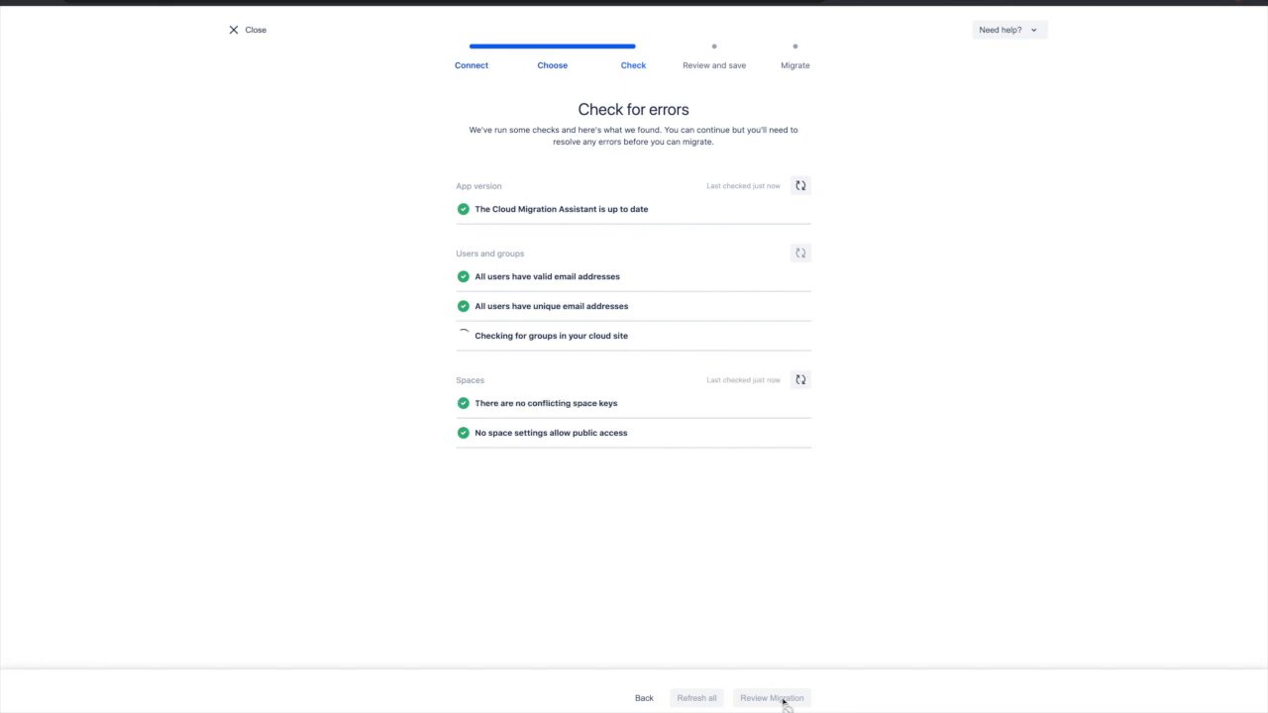
pyautogui.click(772, 697)
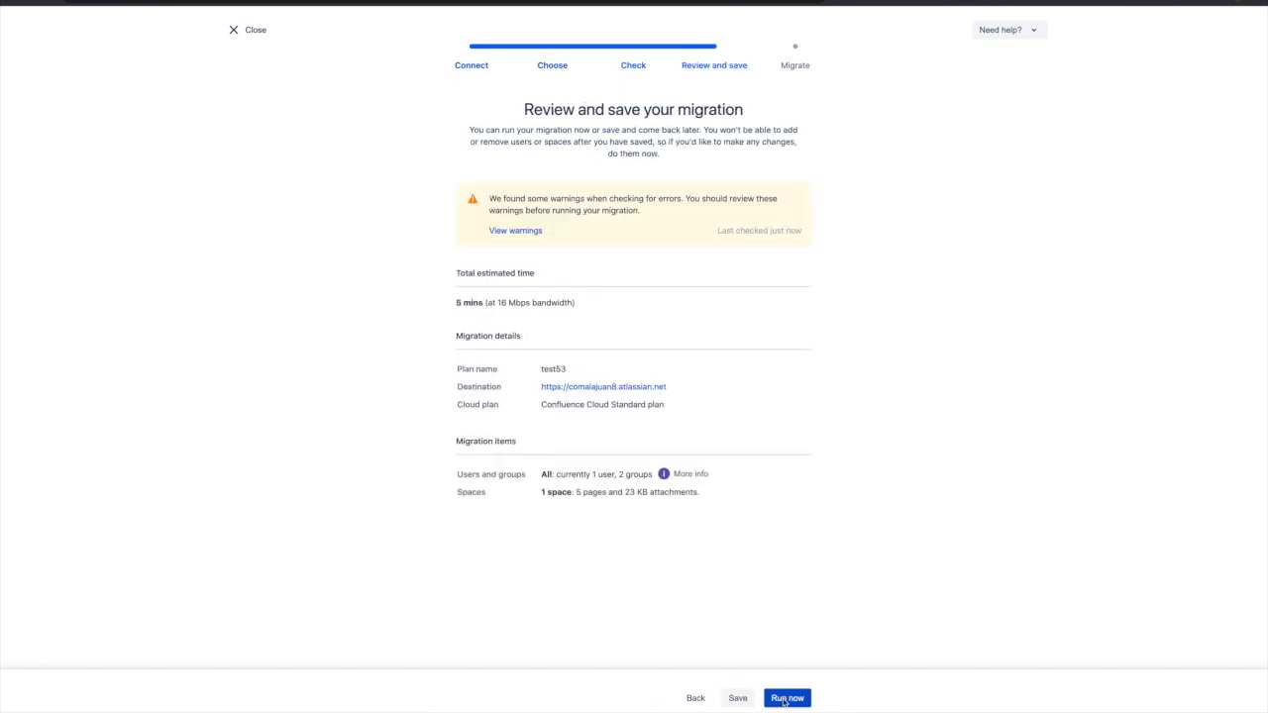
pyautogui.click(787, 697)
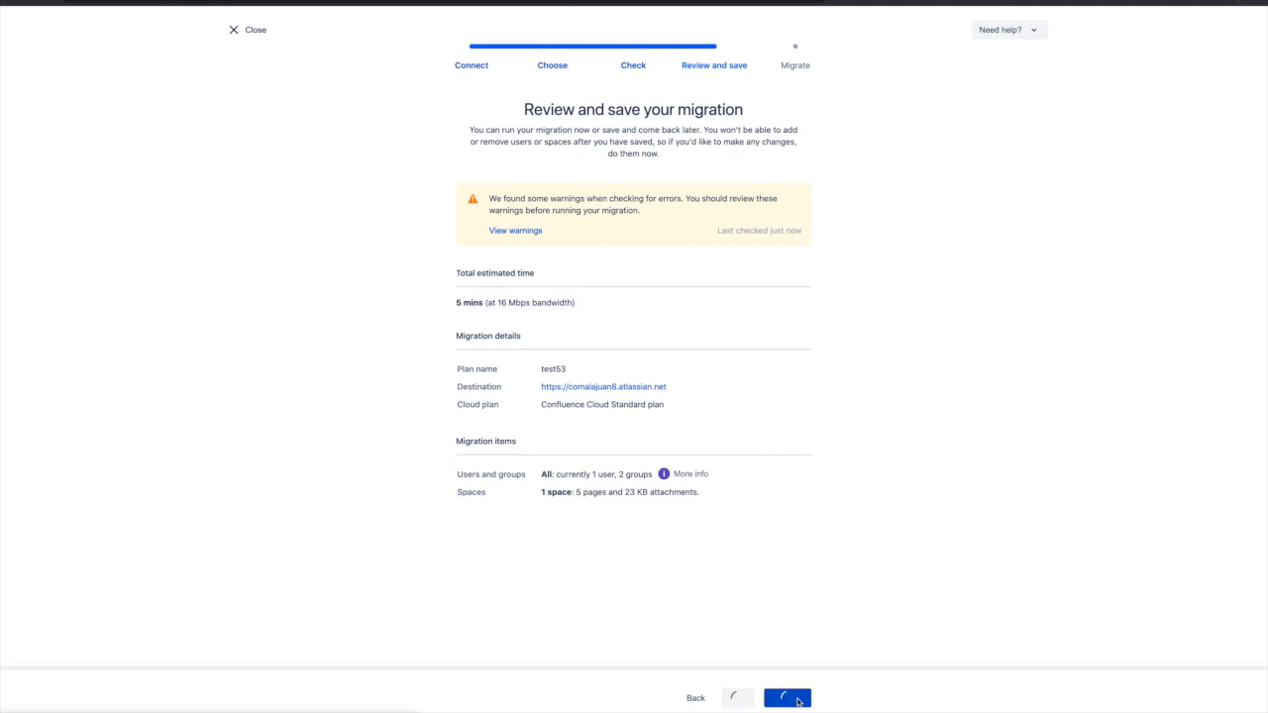
pyautogui.click(789, 697)
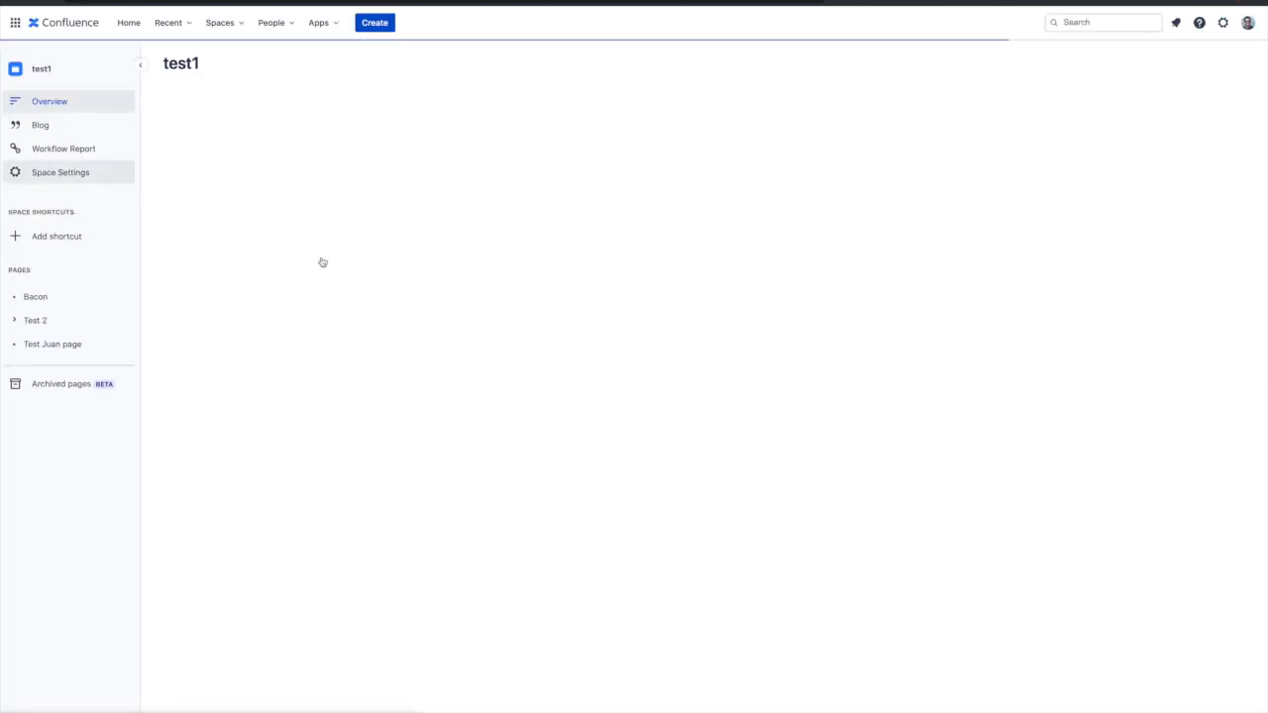
# Step: Check test1's Document Control settings show Basic Approval Workflow, then go to the Bacon page
pyautogui.click(60, 170)
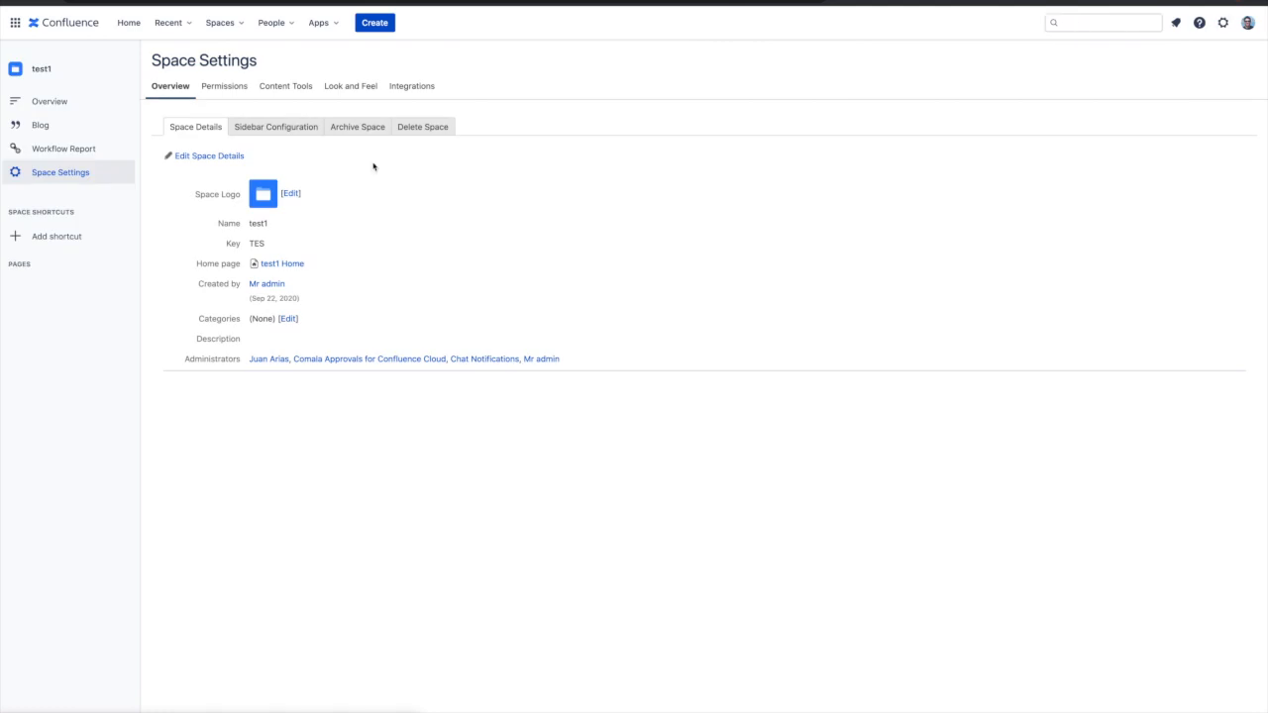
pyautogui.click(285, 87)
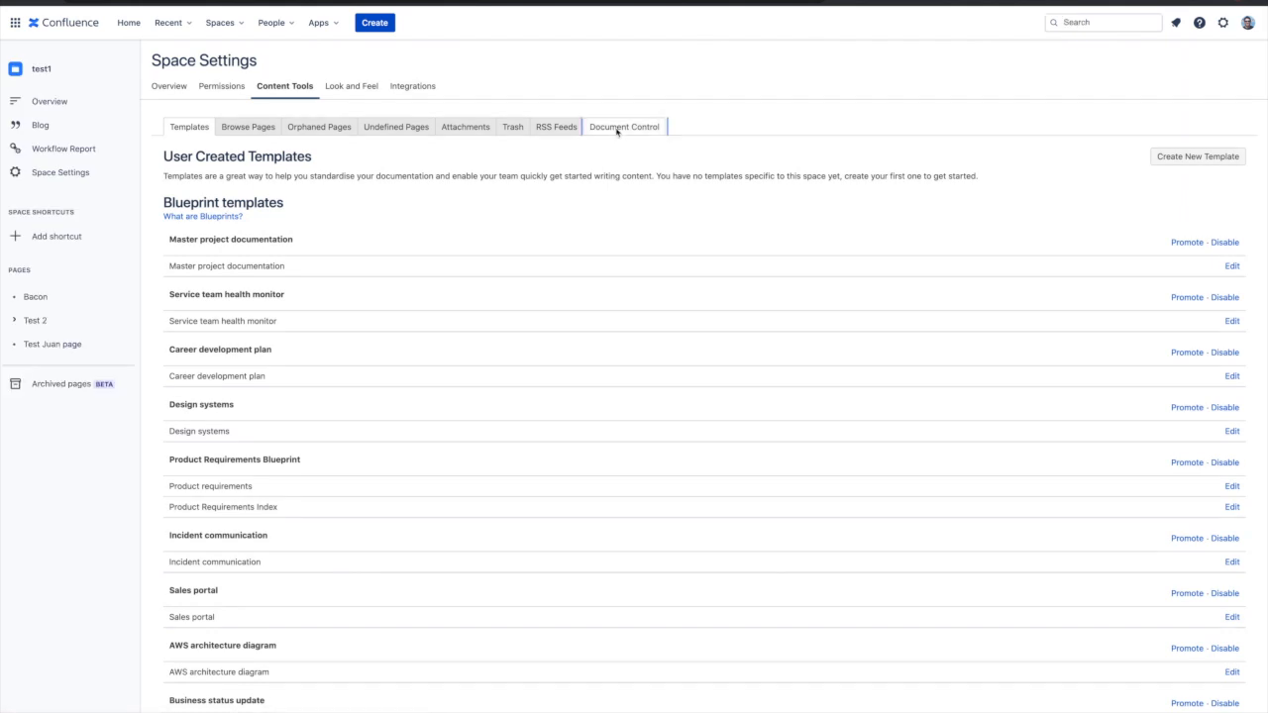
pyautogui.click(622, 127)
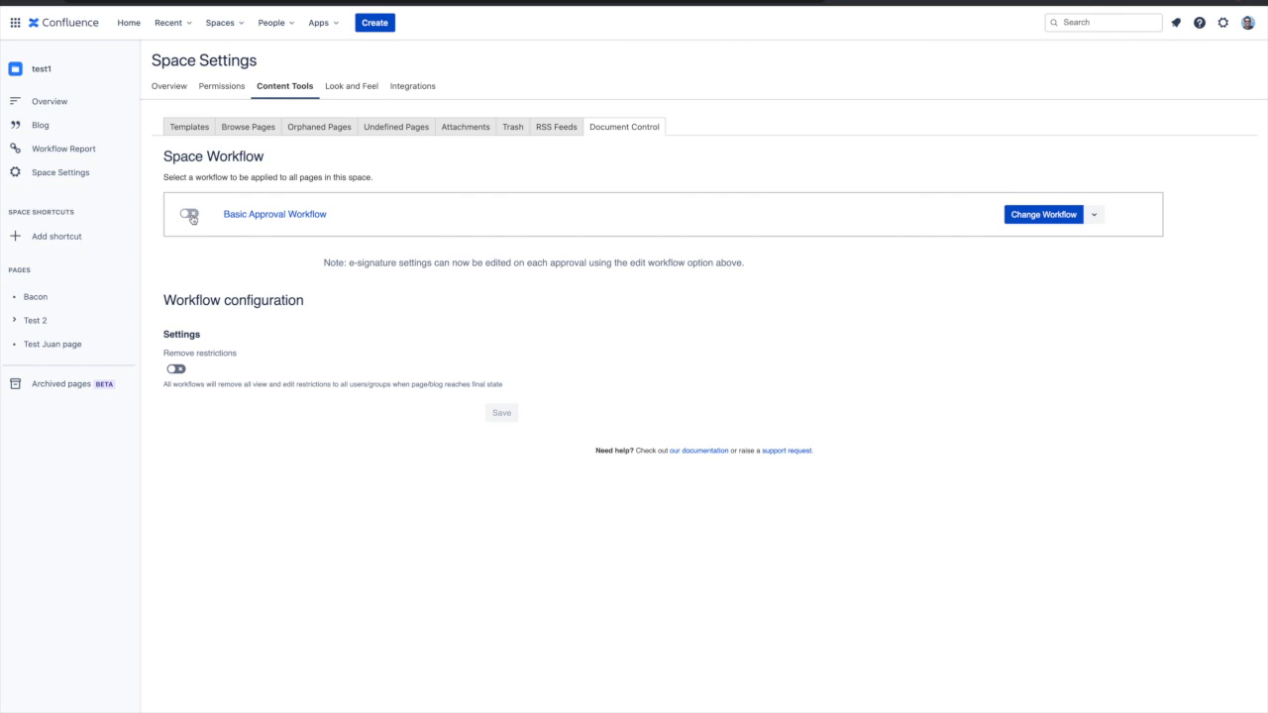
pyautogui.click(188, 214)
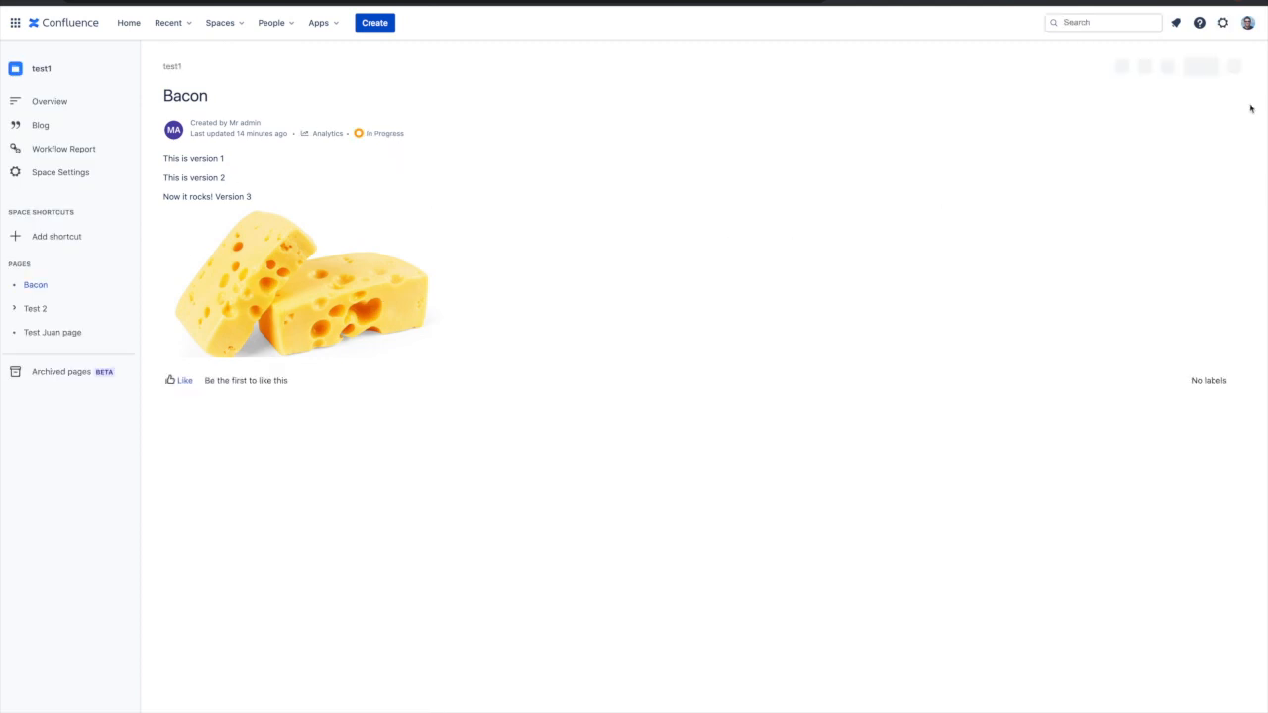
pyautogui.moveTo(1237, 71)
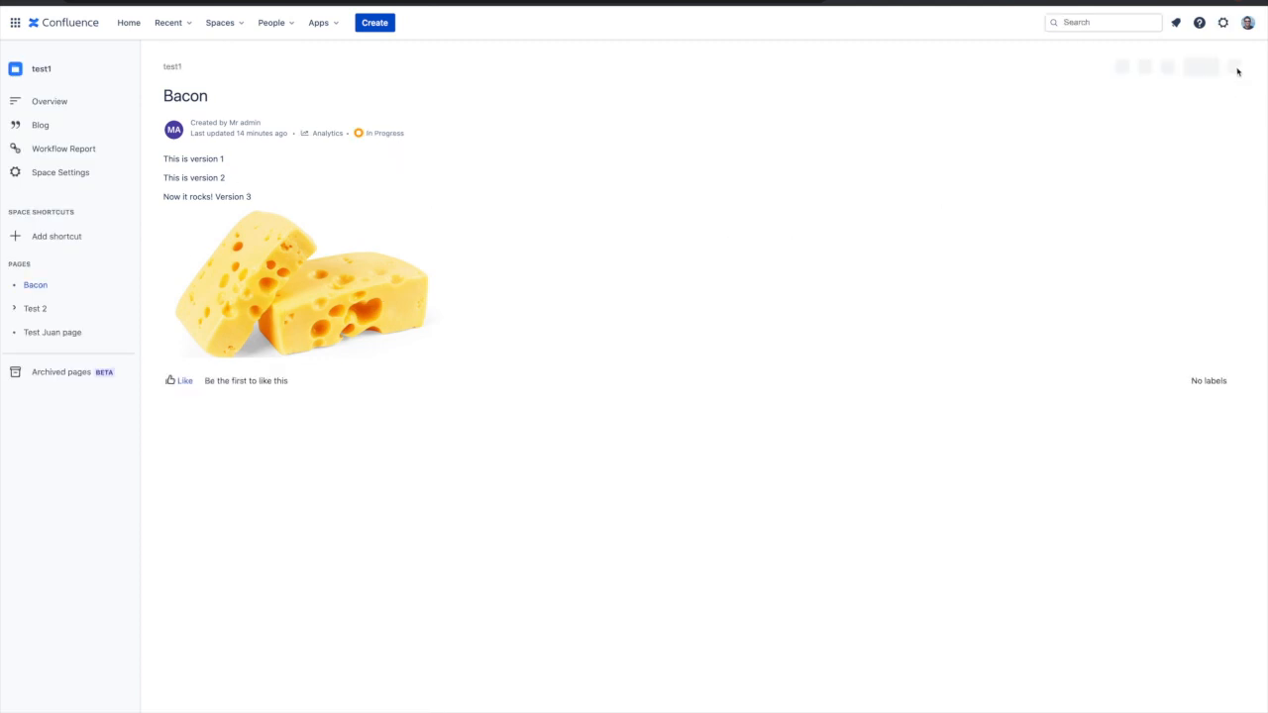
# Step: Show the Bacon page's Workflow History listing In Progress and Approved changes
pyautogui.click(1235, 67)
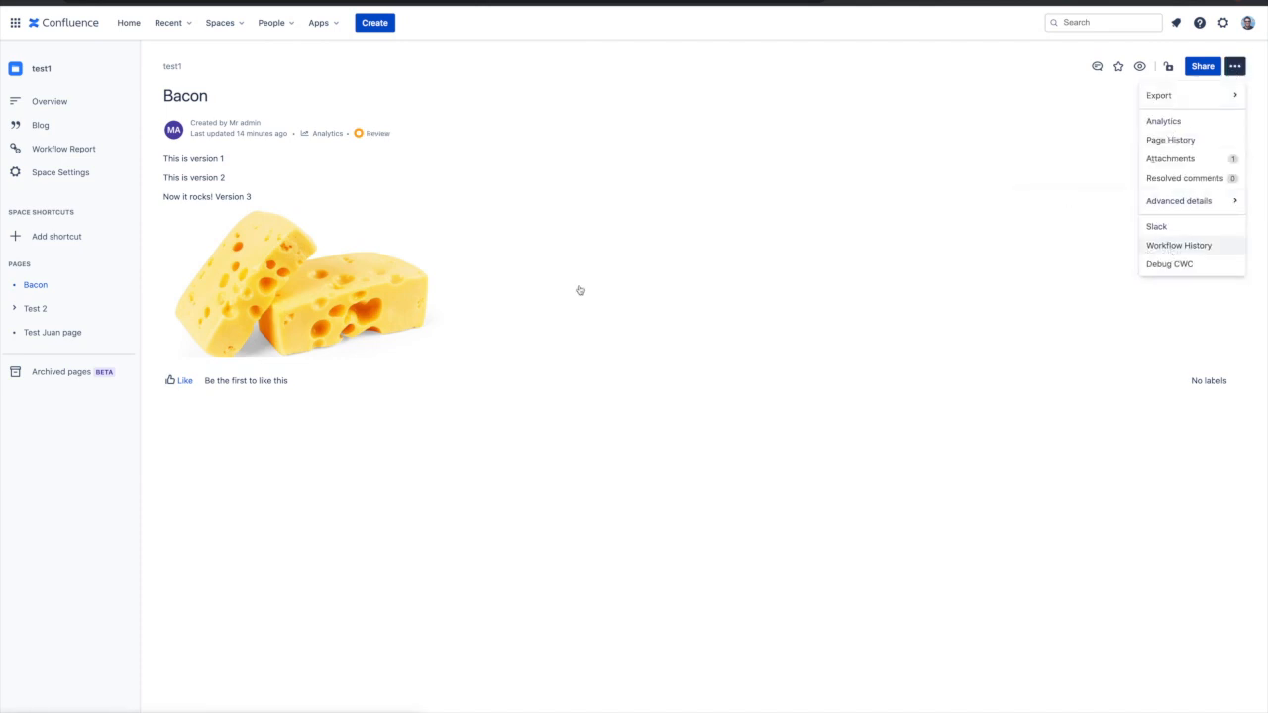
pyautogui.moveTo(523, 216)
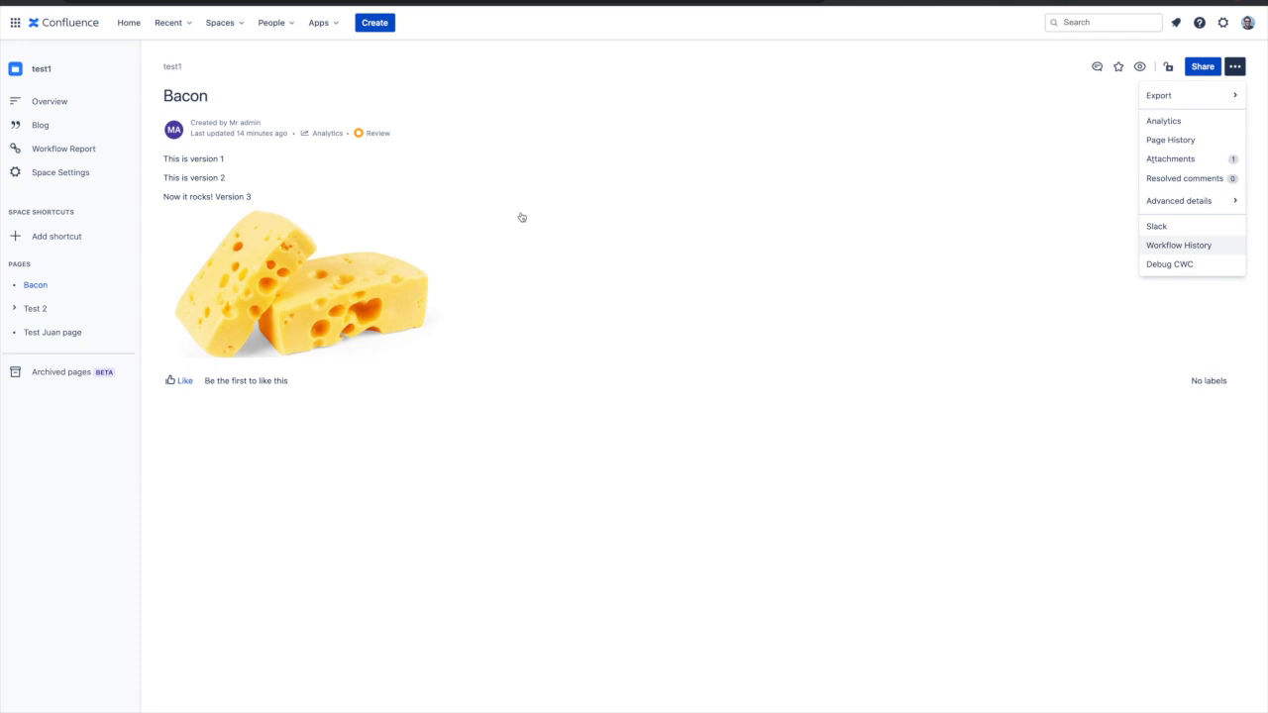
pyautogui.click(1177, 246)
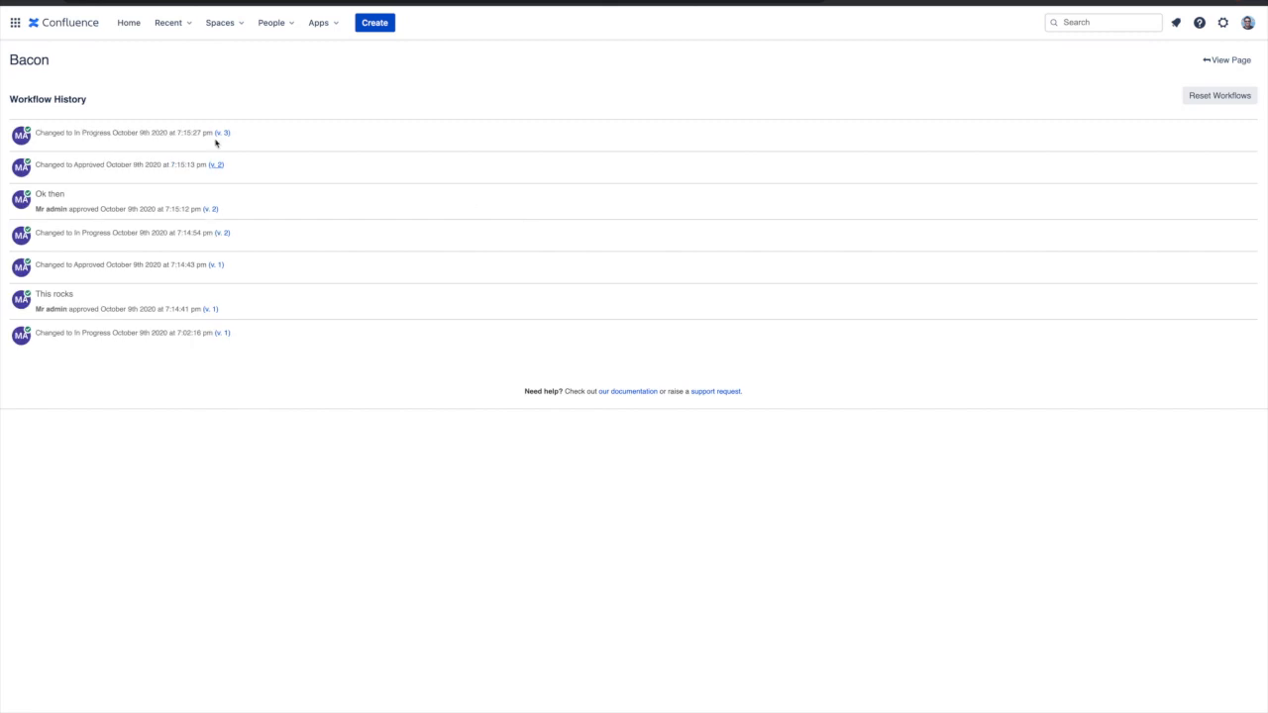
pyautogui.moveTo(131, 325)
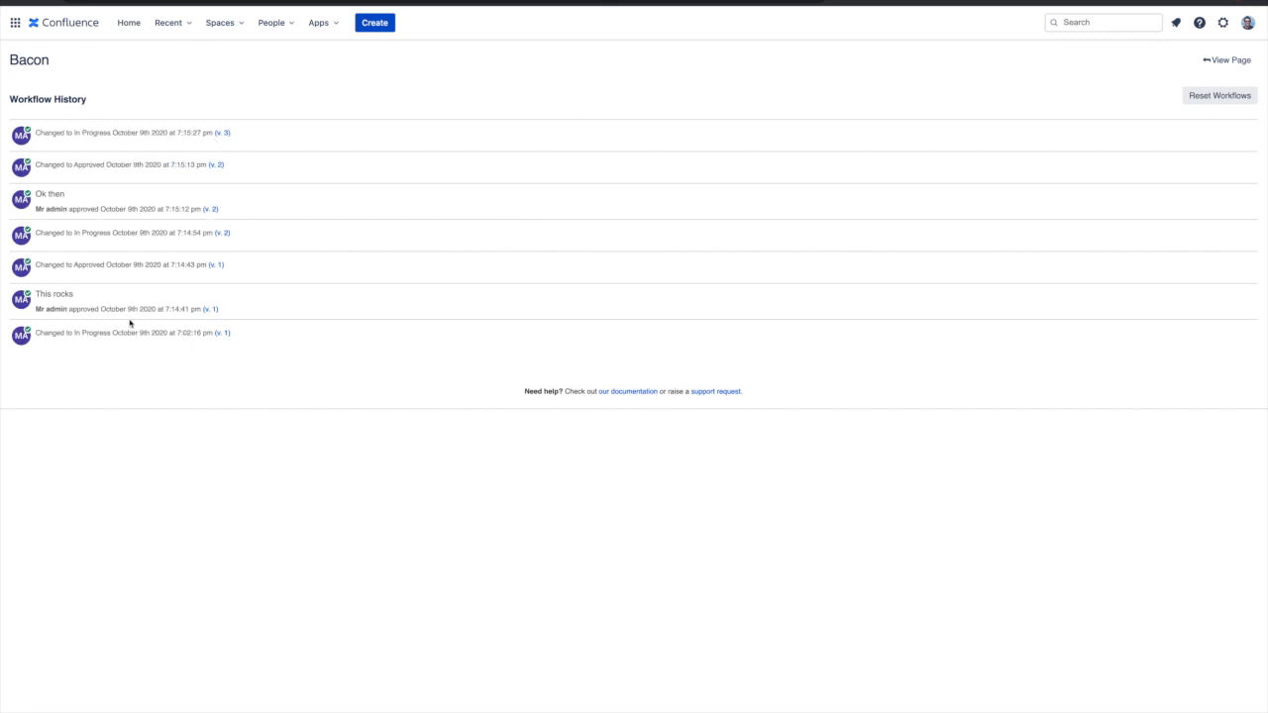